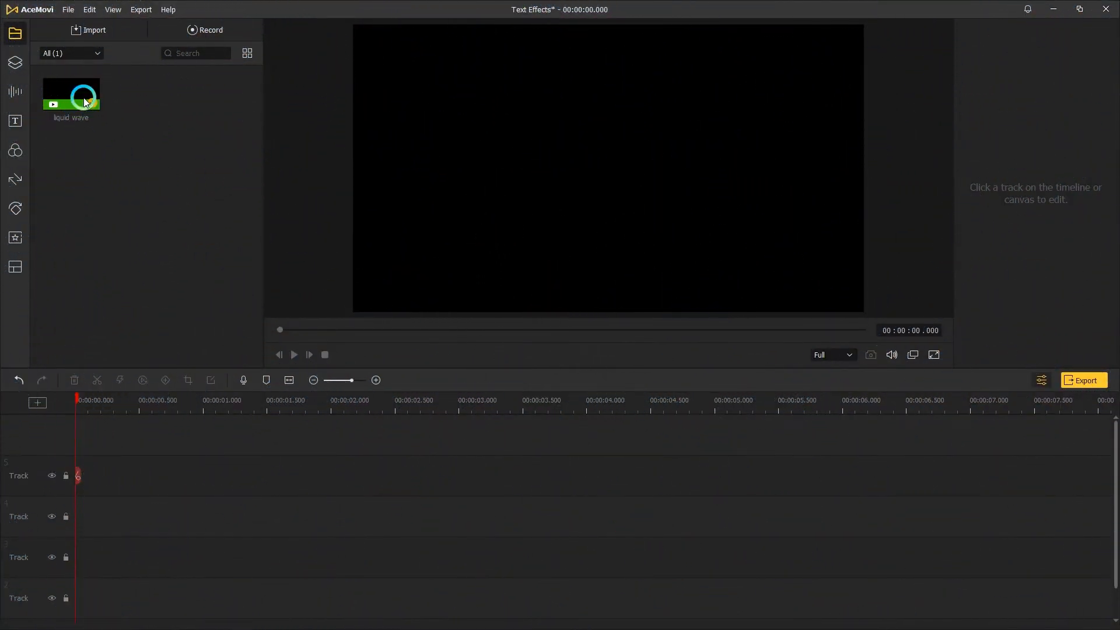
Step: Place the liquid wave clip on the timeline and preview its green fill rising over black
drag(71, 93, 234, 604)
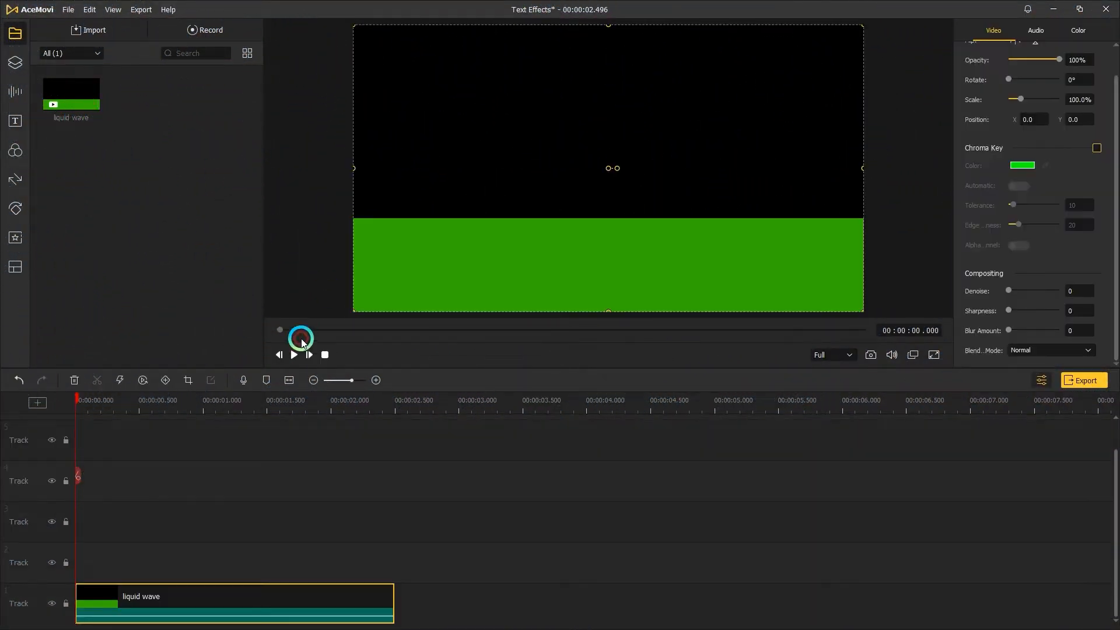
click(293, 355)
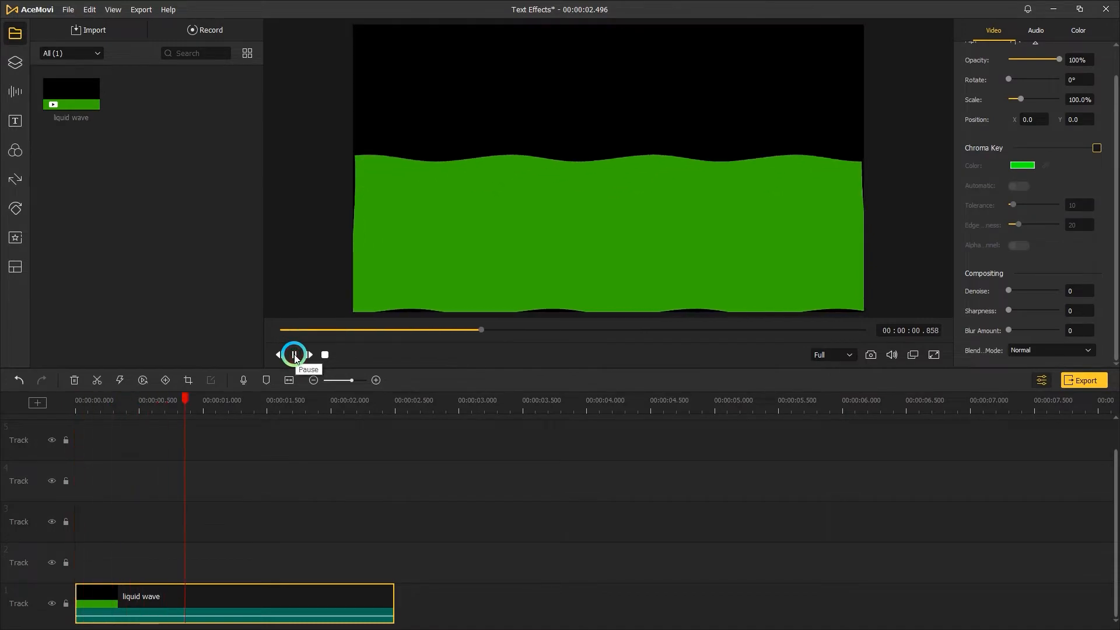
click(294, 354)
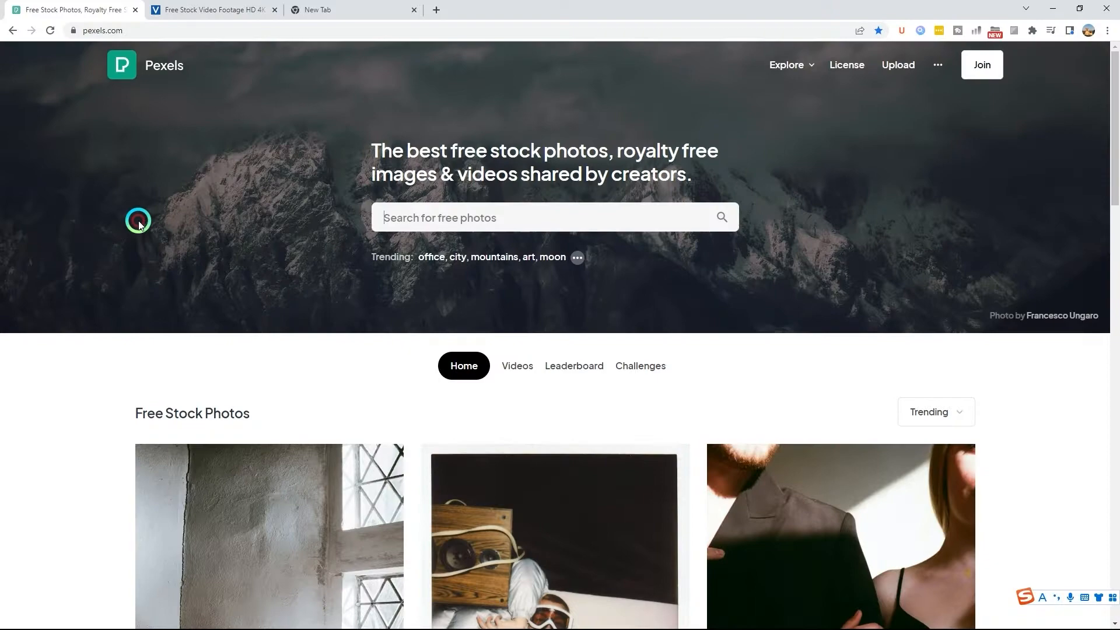
mouse_move(245, 45)
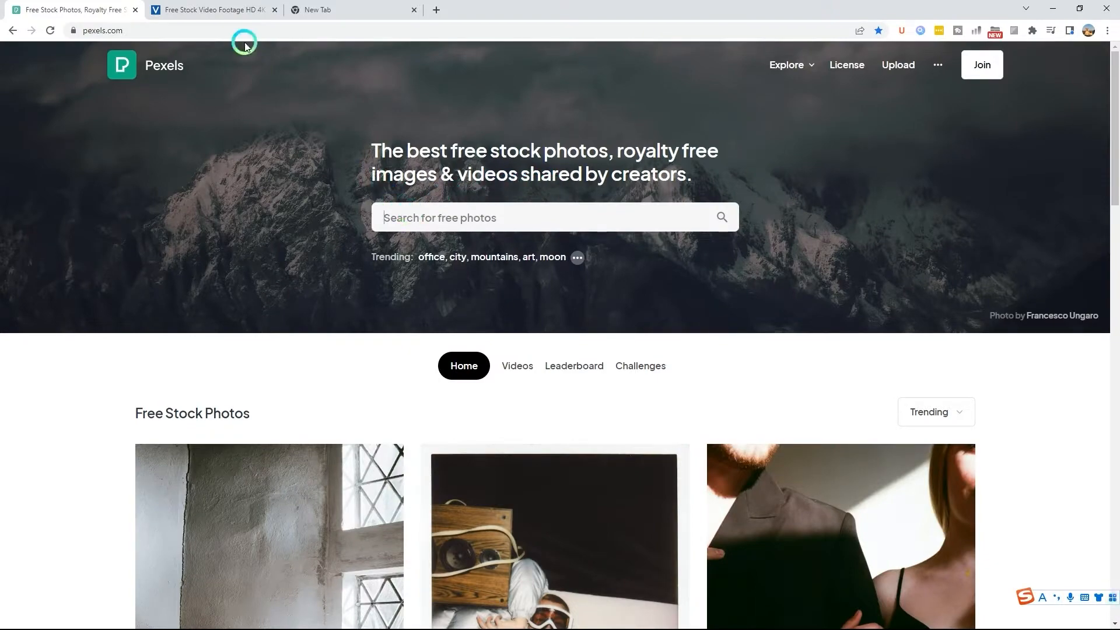
Step: Switch to the Videvo stock footage tab and scroll down its page
click(207, 9)
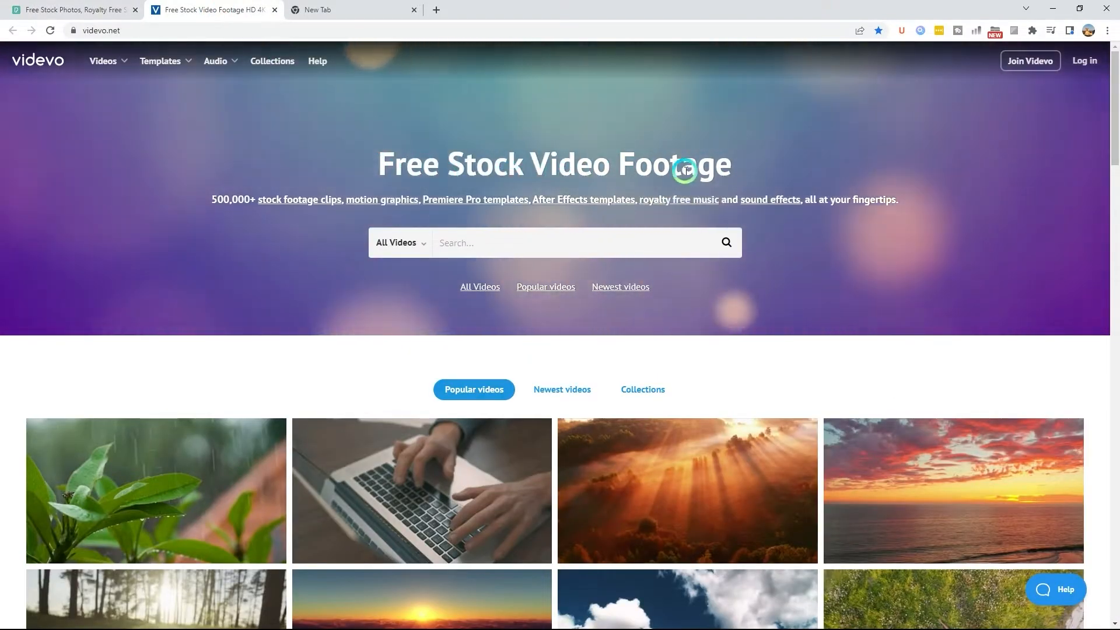
scroll(down, 3)
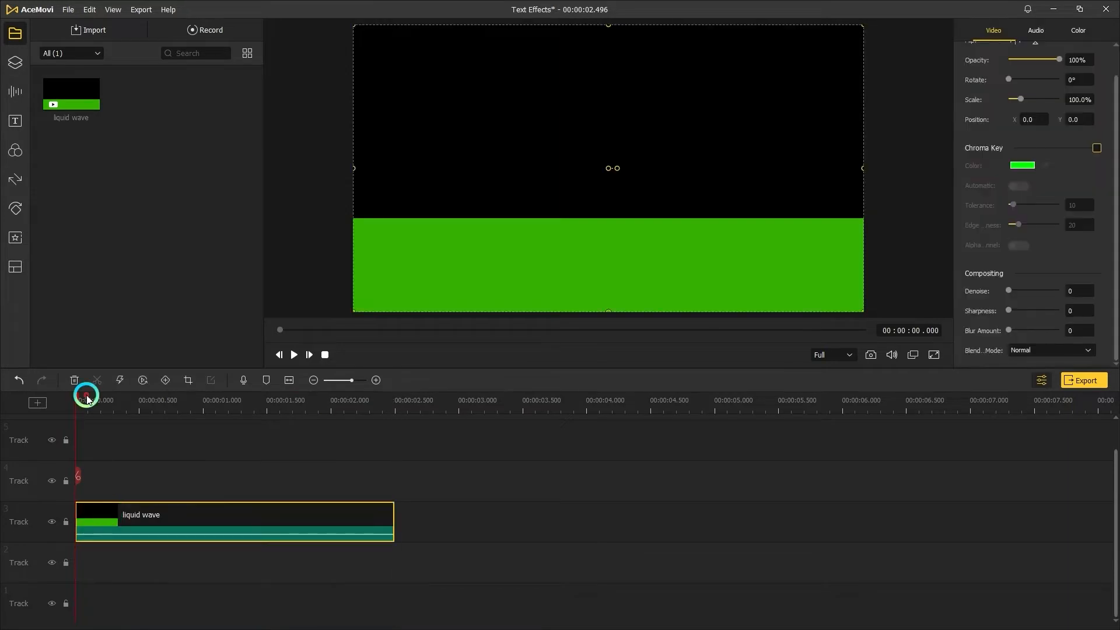
Step: Add a Default text reading ACEMOVI and enlarge it to span the frame
click(15, 121)
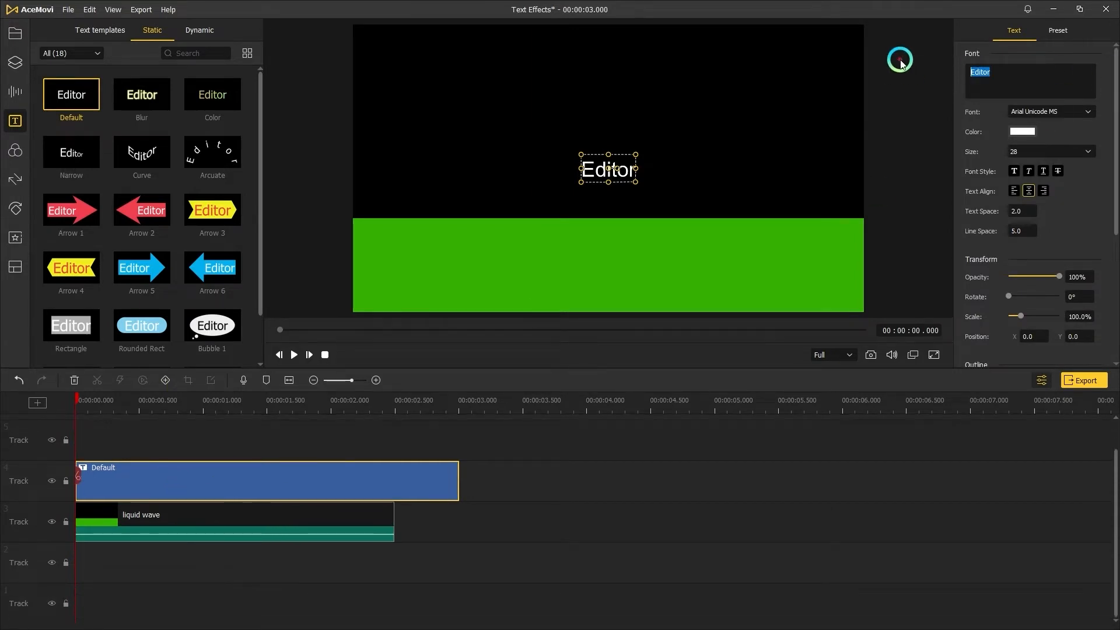
text(ACEMOVI)
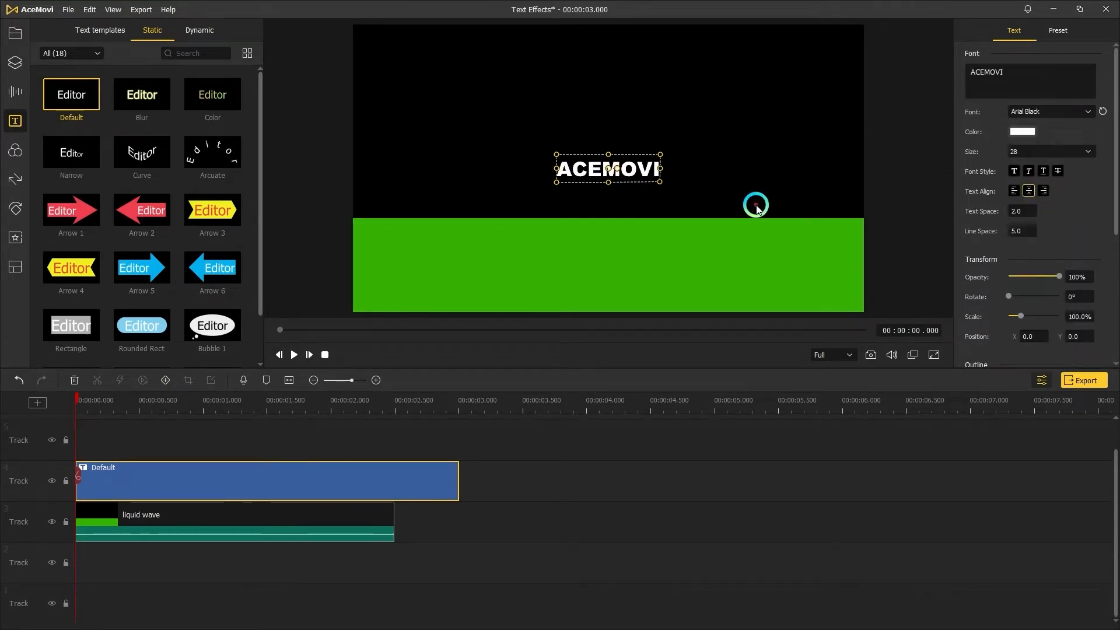
drag(755, 205, 782, 212)
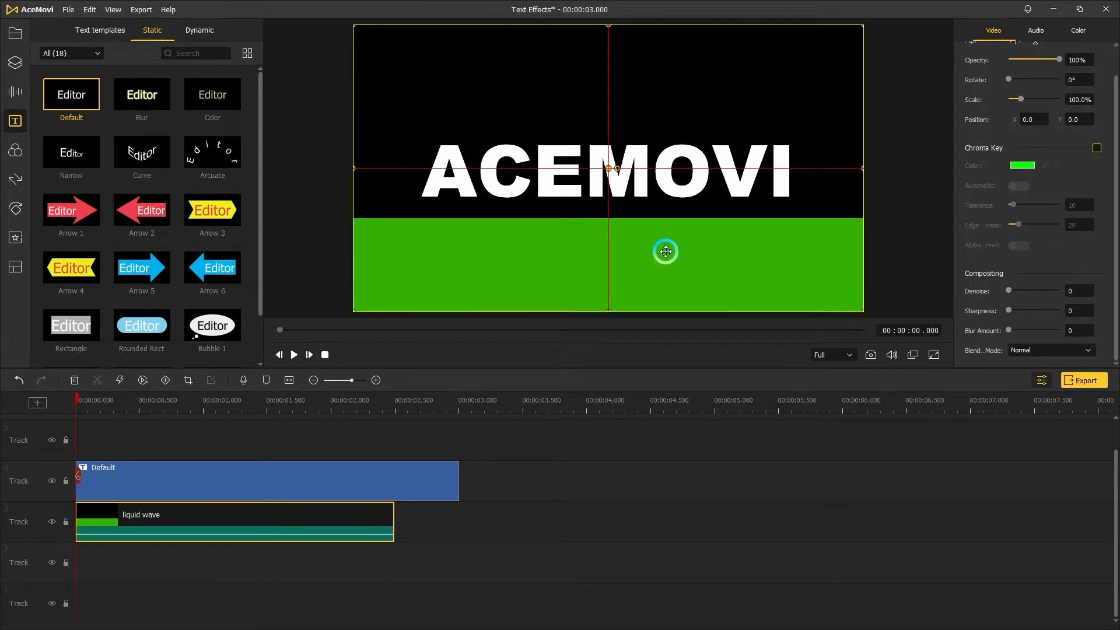
Step: Move the green wave layer upward in the frame and return the playhead to the start
drag(665, 251, 564, 269)
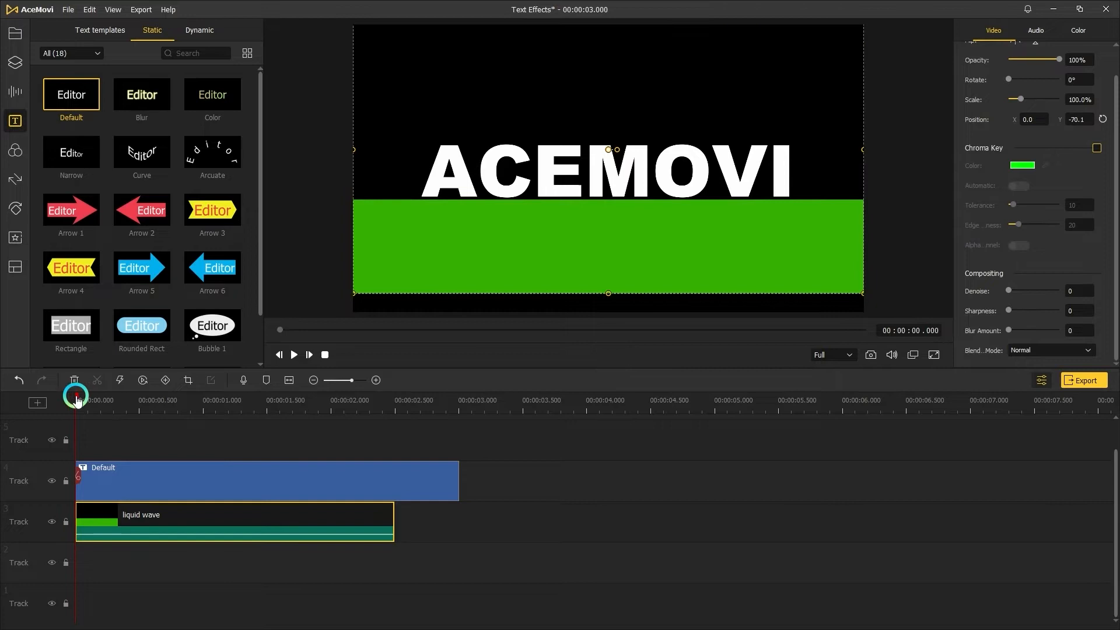
drag(75, 393, 199, 394)
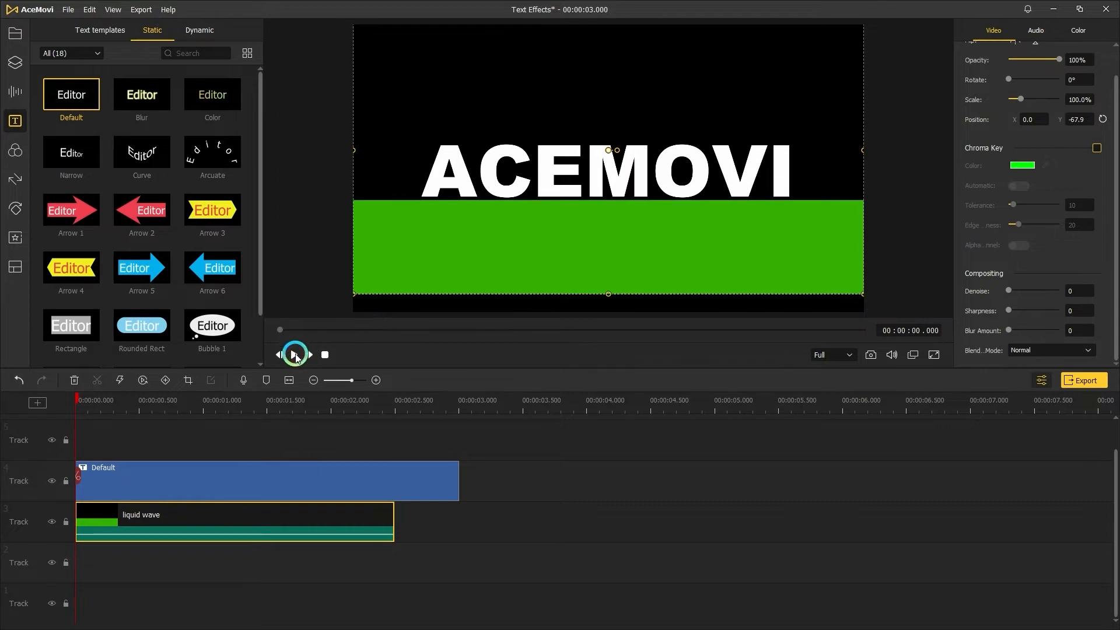
Step: Slow the liquid wave clip to 0.70x so its fill rises past the ACEMOVI letters for the title's length
click(294, 355)
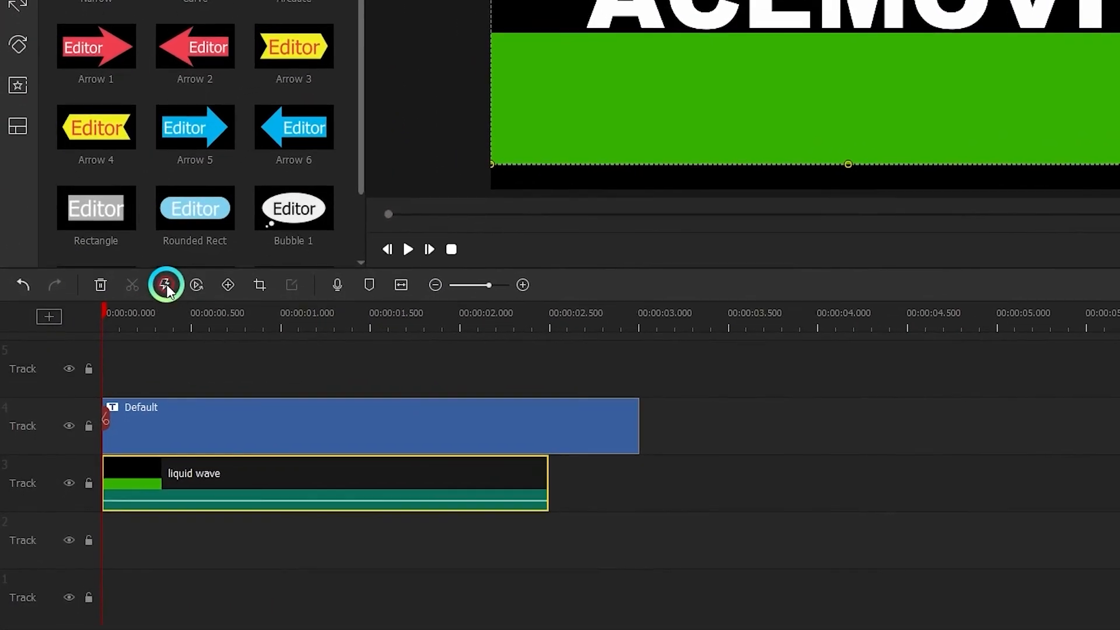
click(164, 284)
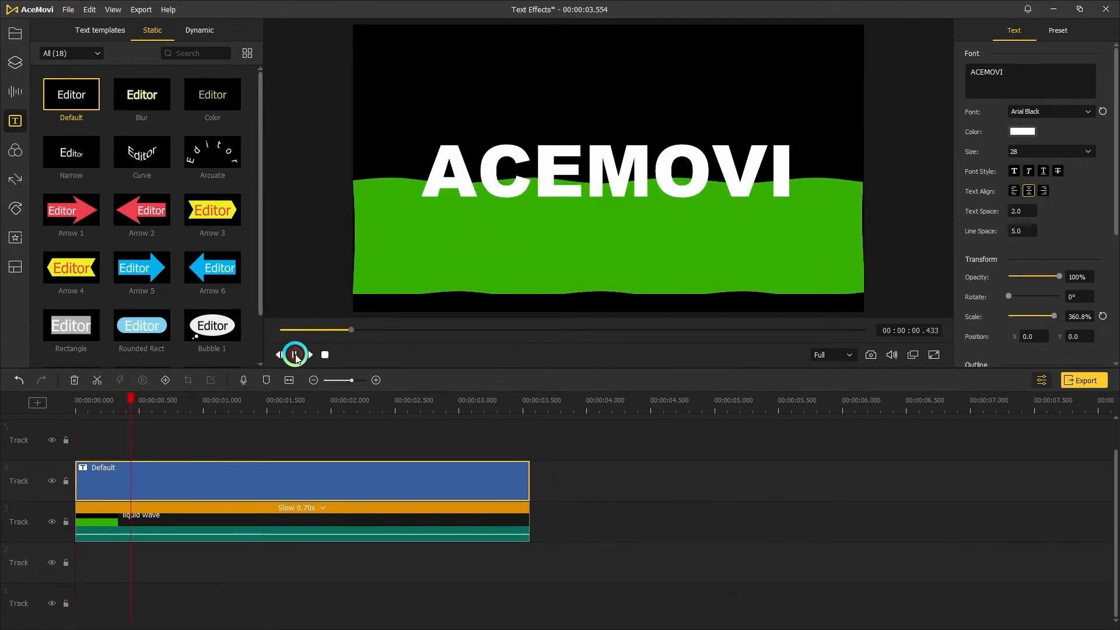
click(294, 355)
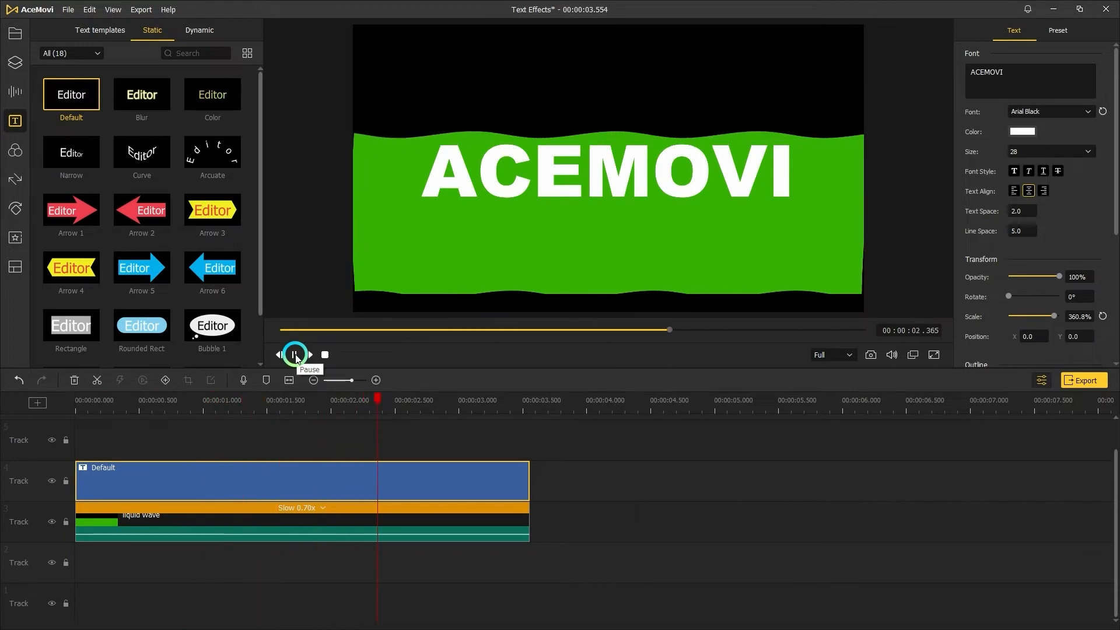
click(294, 355)
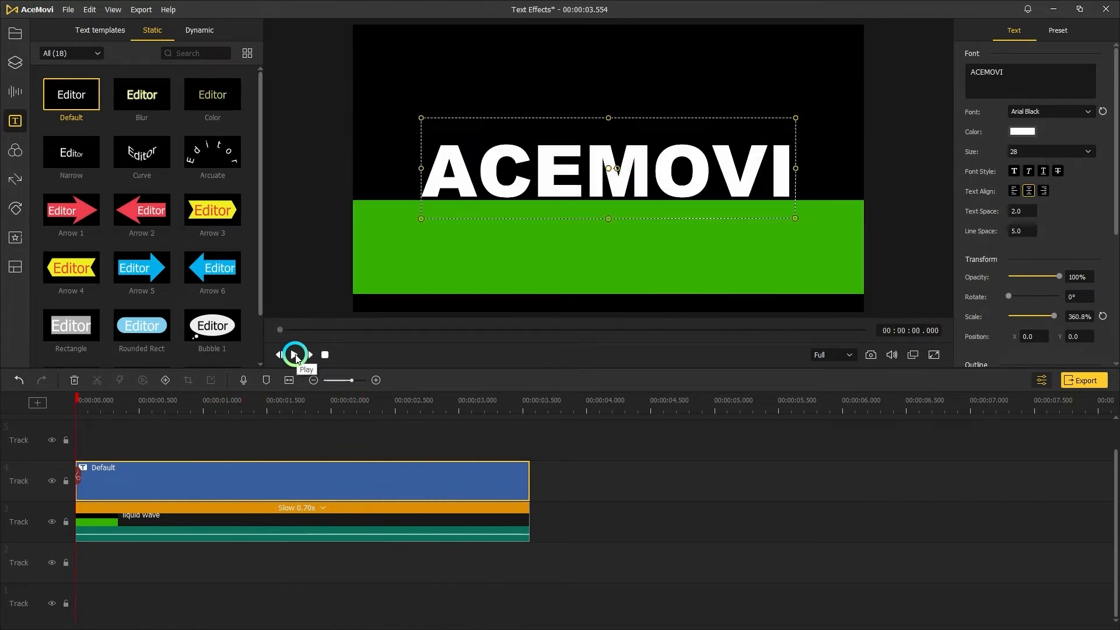
Step: Stack the wave clip above the title with Multiply blending, giving green liquid-filled letters, and export
click(132, 522)
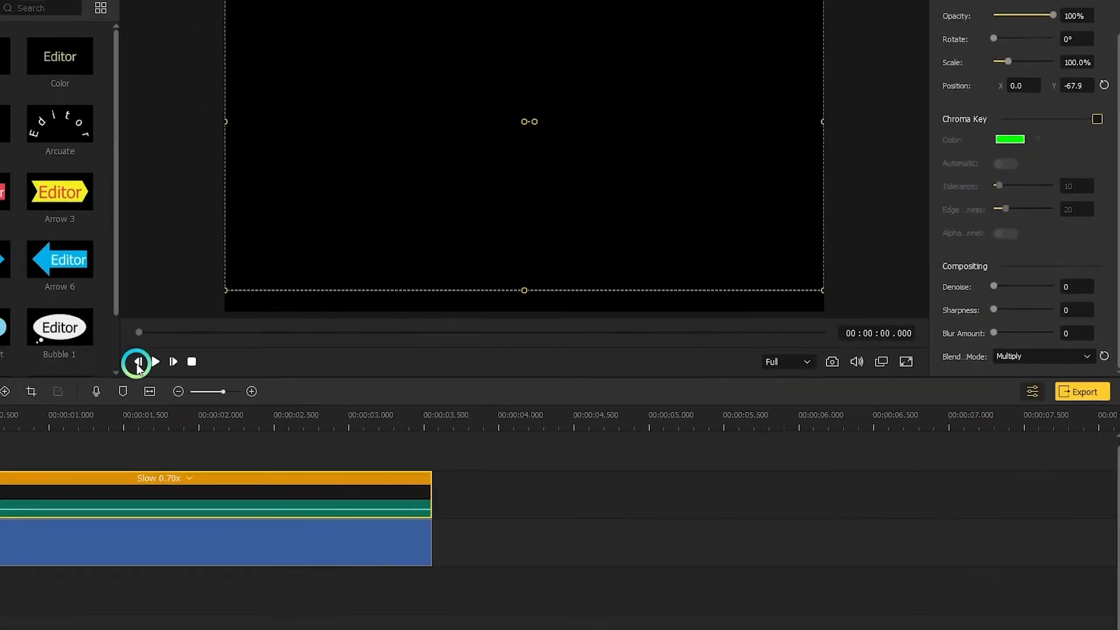
click(154, 361)
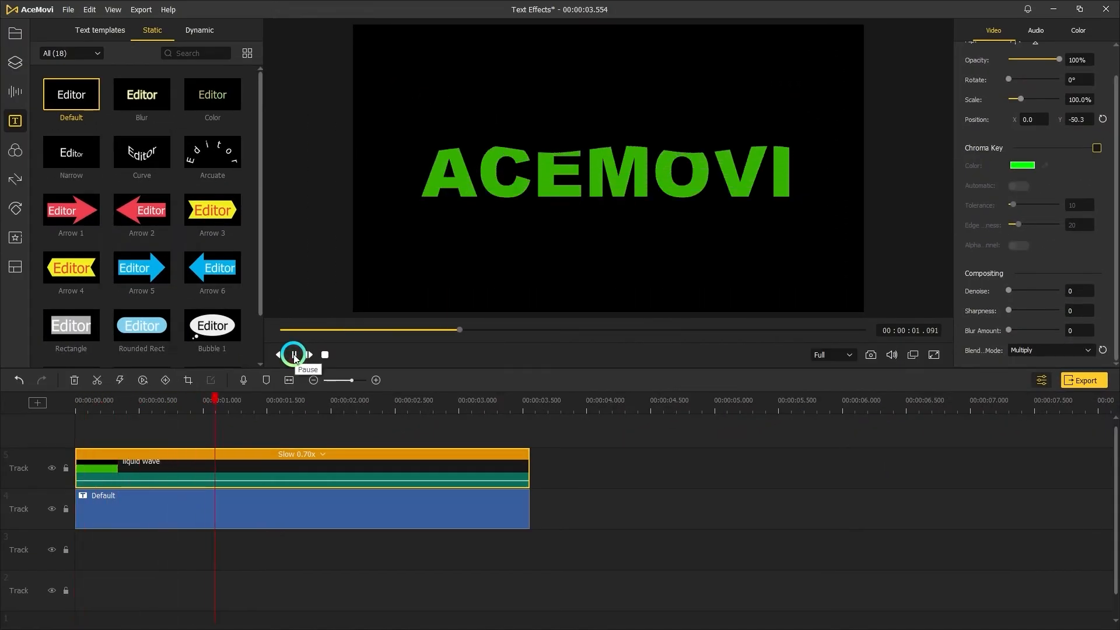
click(294, 354)
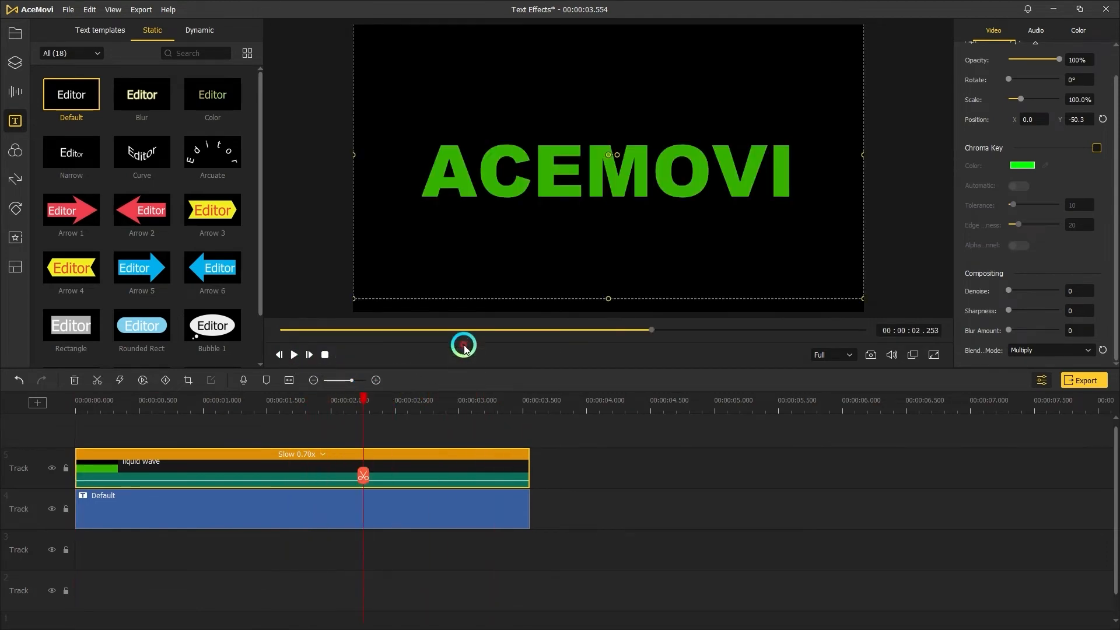
click(1083, 381)
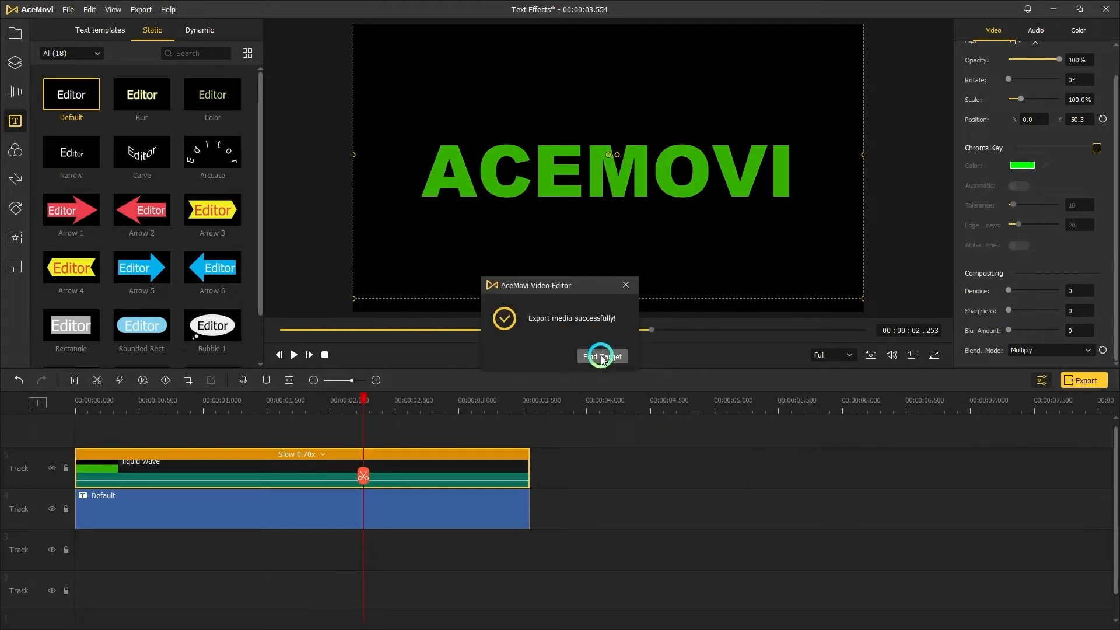
Step: Re-import the exported WAVE TEXT GREEN SCREEN clip in place of the liquid wave, keeping project settings
click(602, 357)
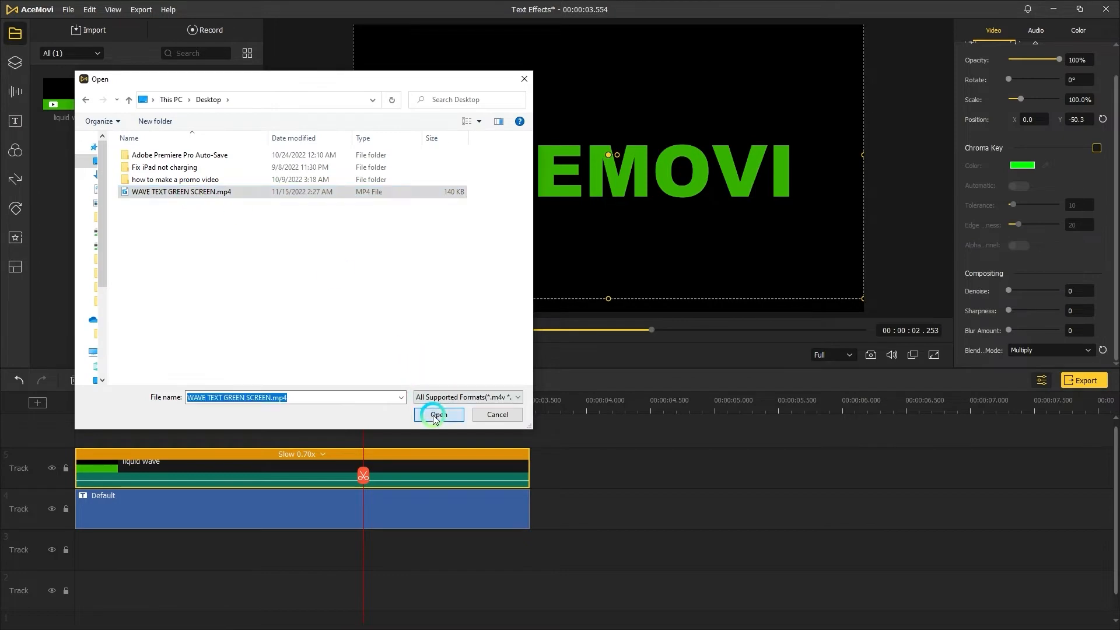
click(438, 414)
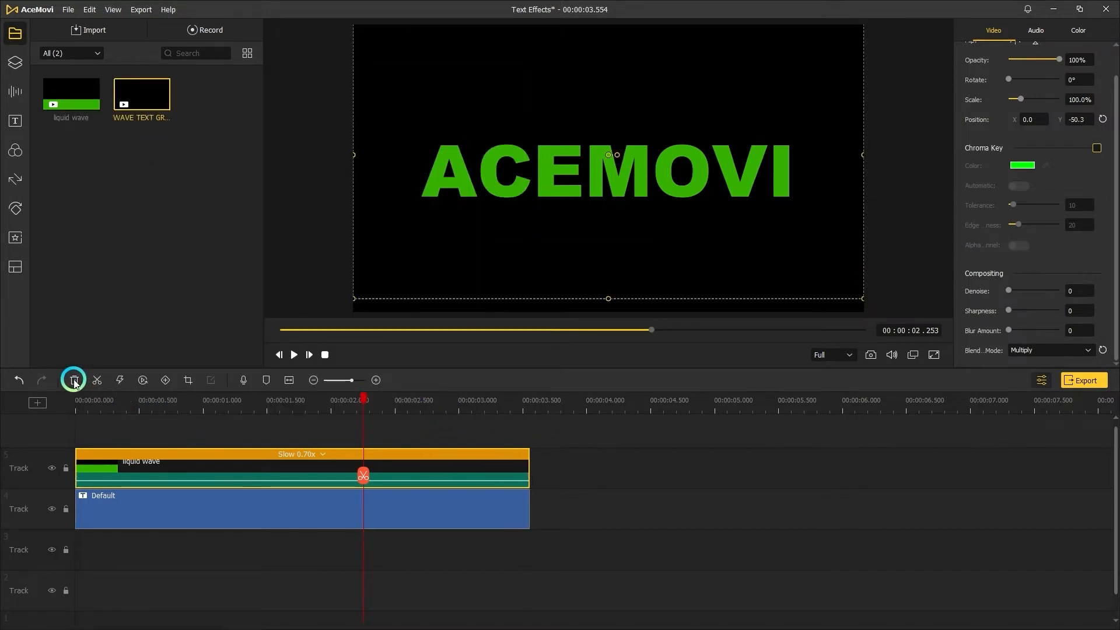
click(73, 380)
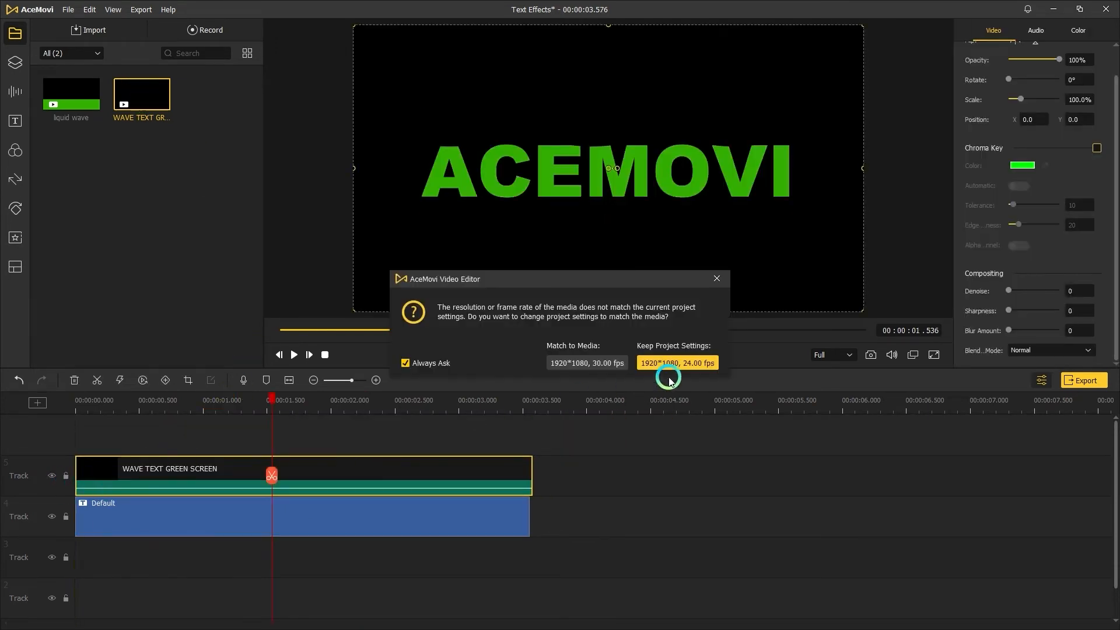
click(676, 363)
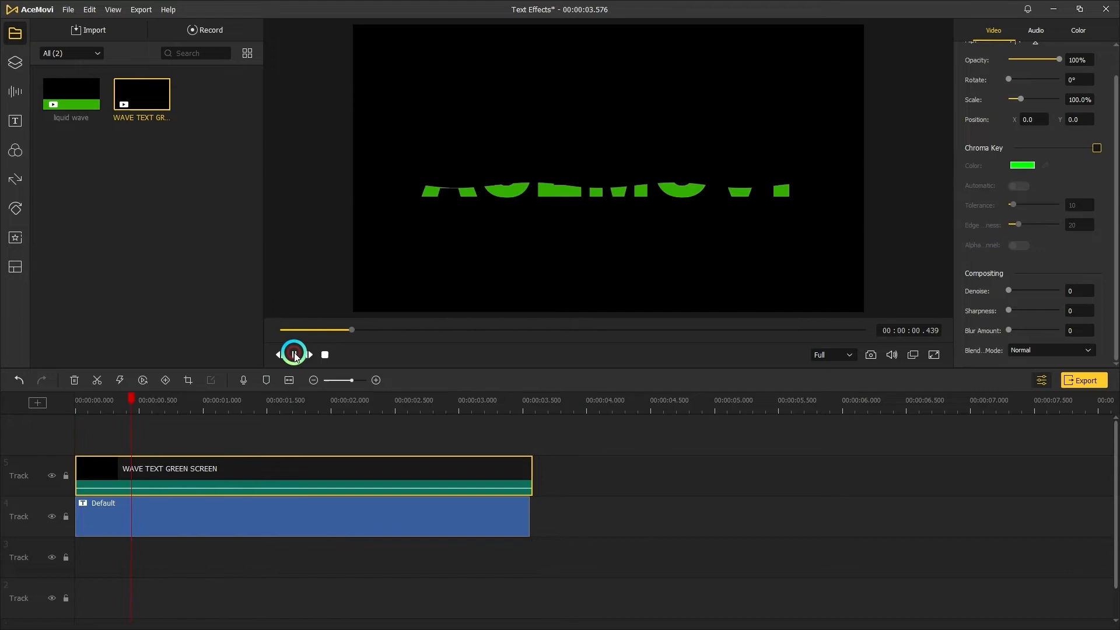
Step: Set the wave clip's blend mode to Lighten so the green keys away over the white title
click(293, 355)
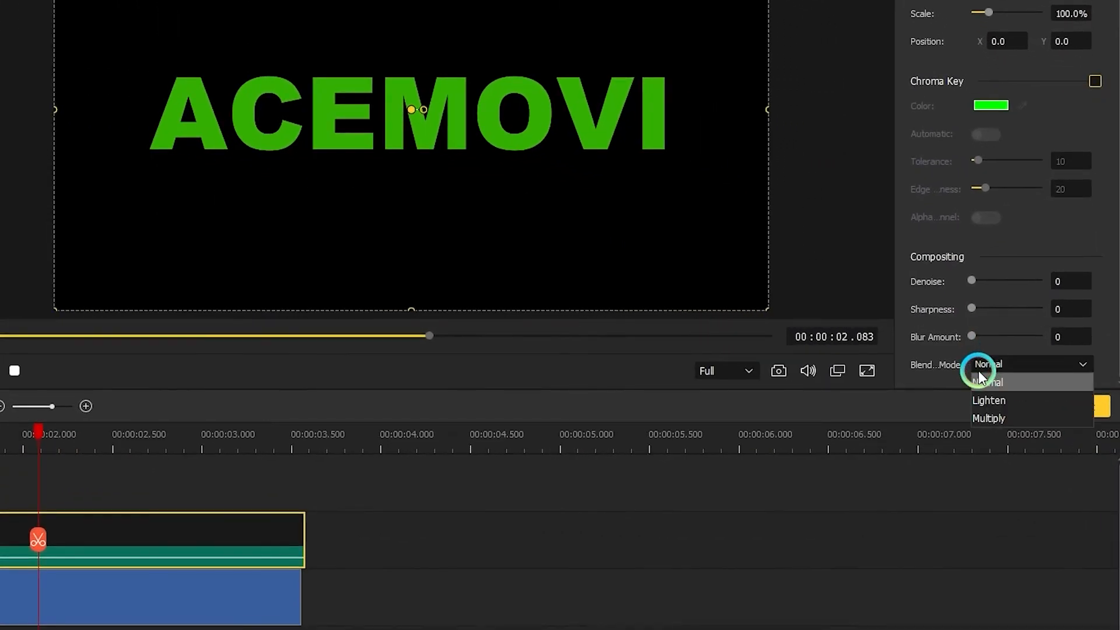
click(989, 401)
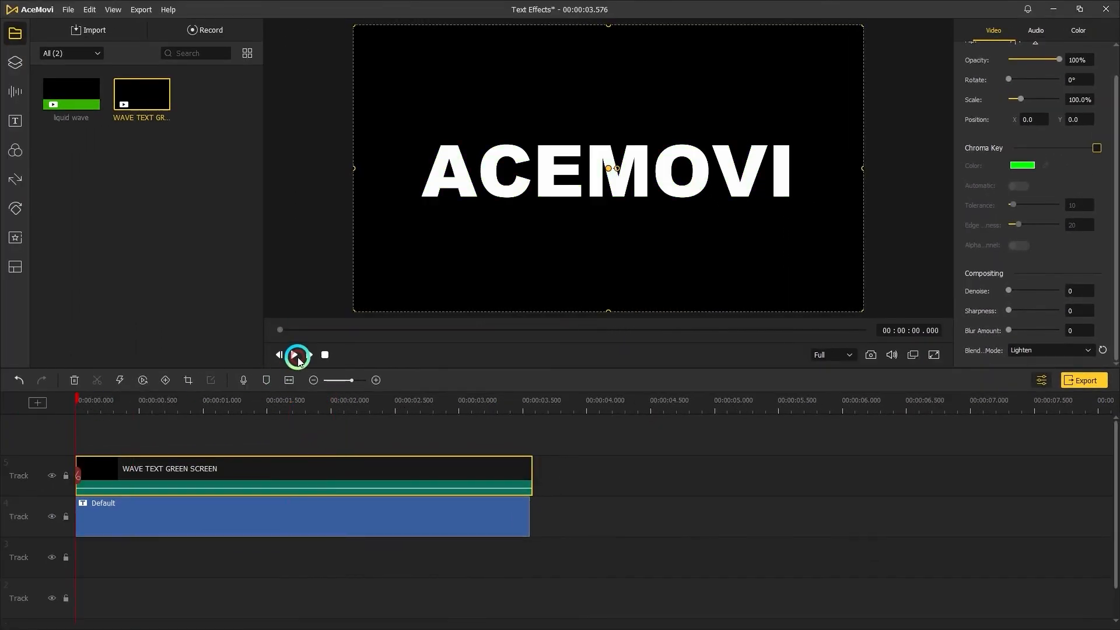
Step: Adjust the wave clip's Color settings, lowering contrast slightly, to shift its tone toward yellow
click(295, 355)
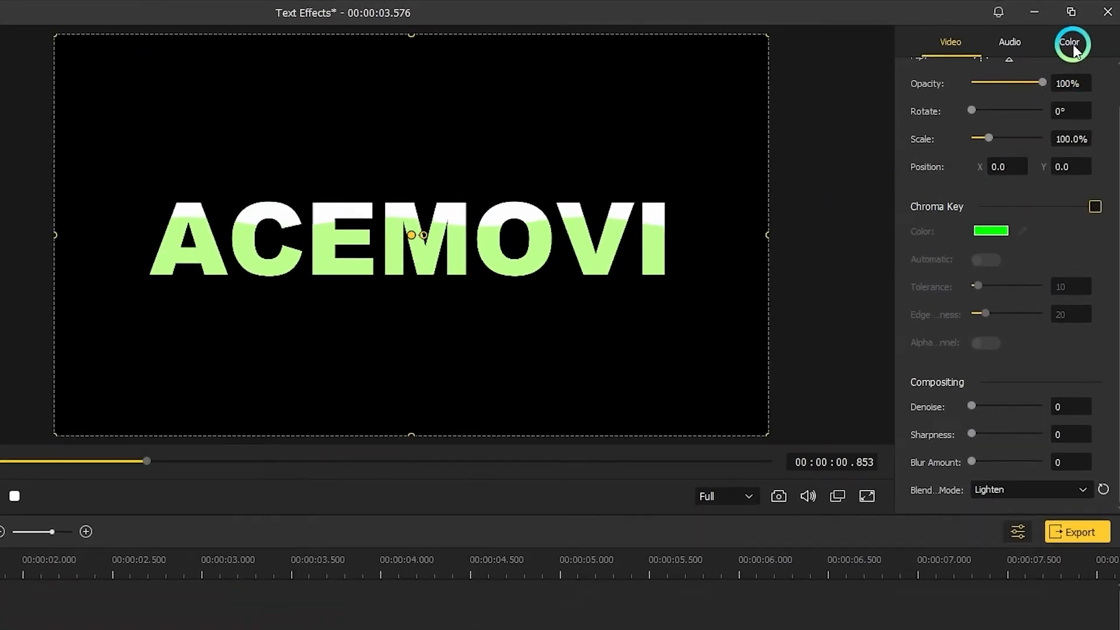
click(1069, 42)
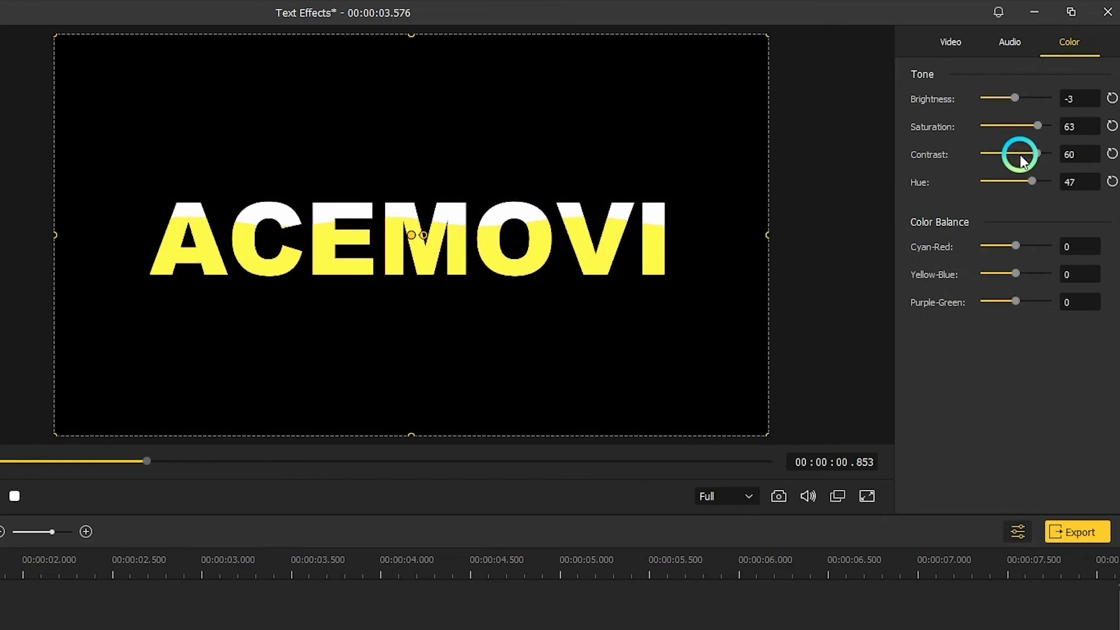
drag(1033, 154, 1024, 154)
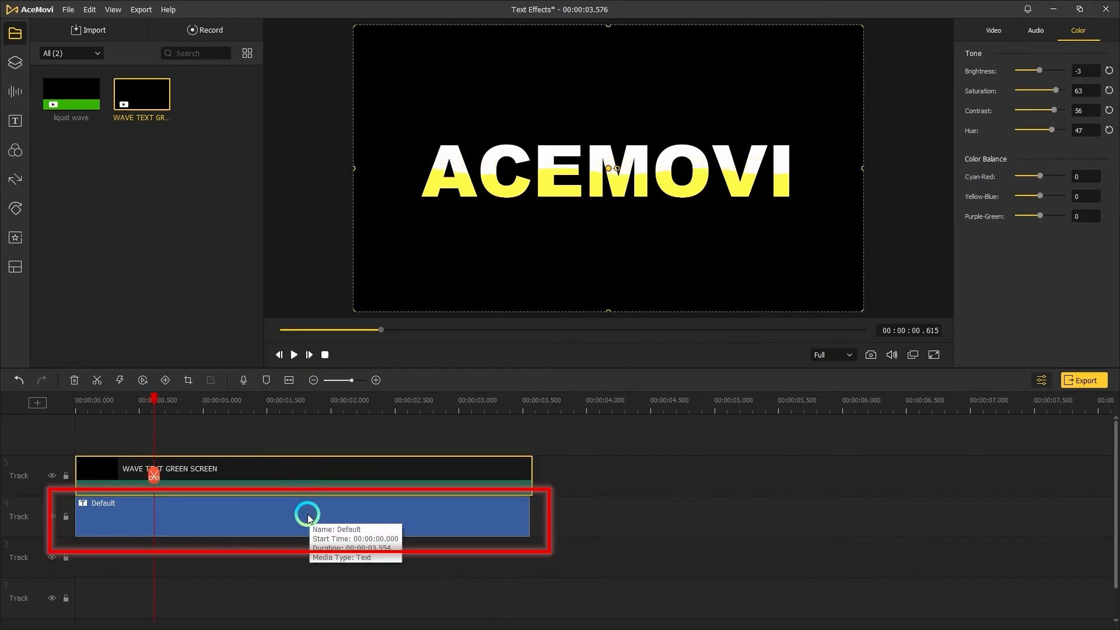
Step: Colour the Default title text red and preview the yellow wave rising over red ACEMOVI letters
click(1022, 132)
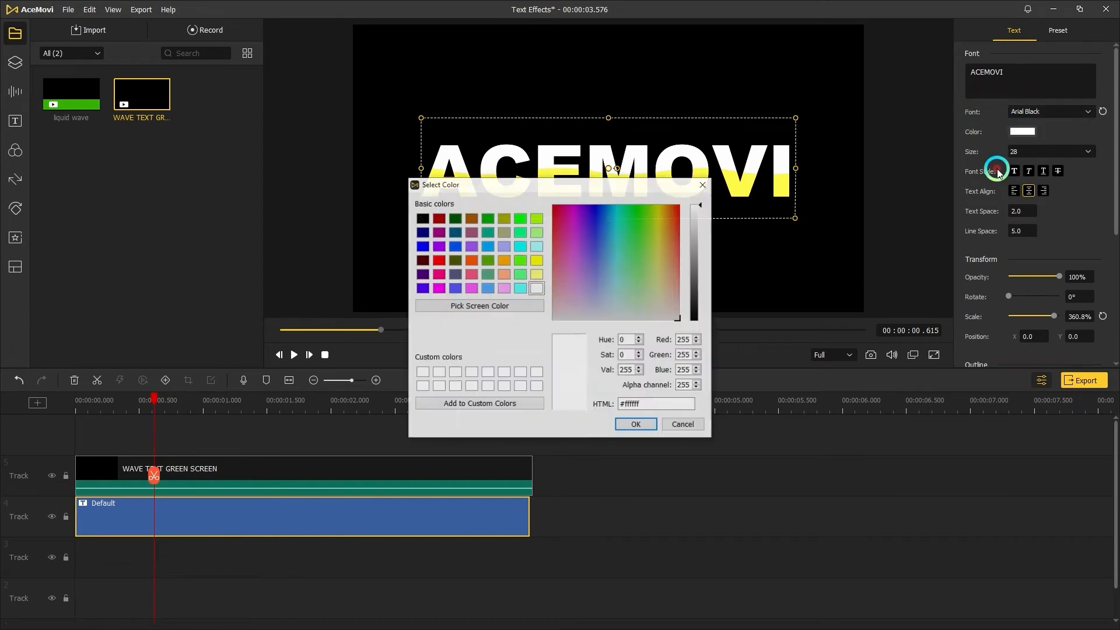
click(635, 423)
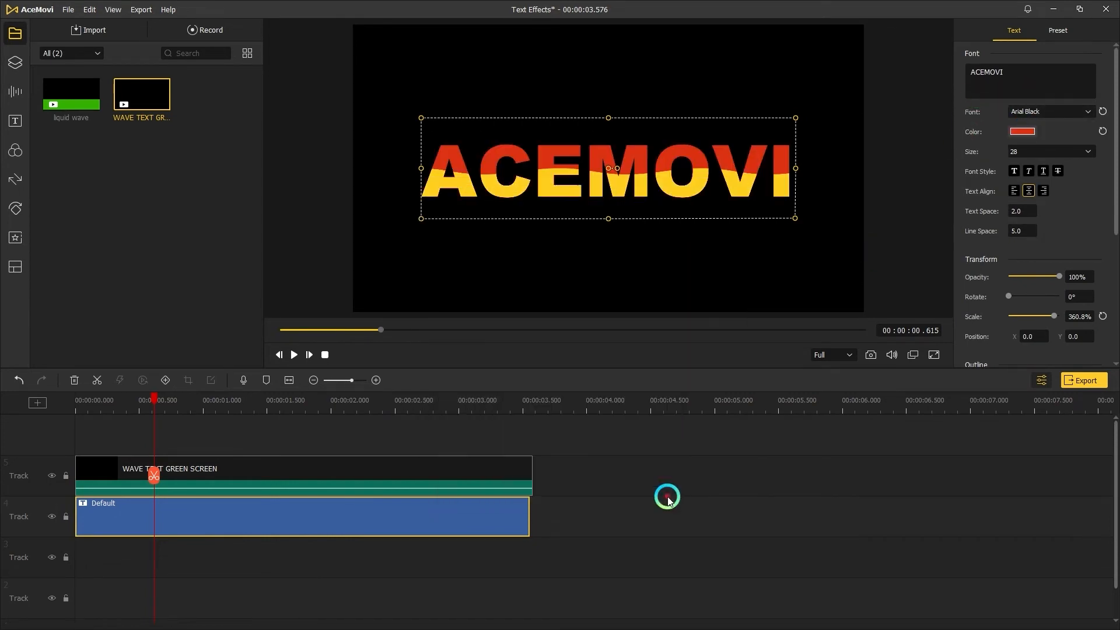
click(293, 354)
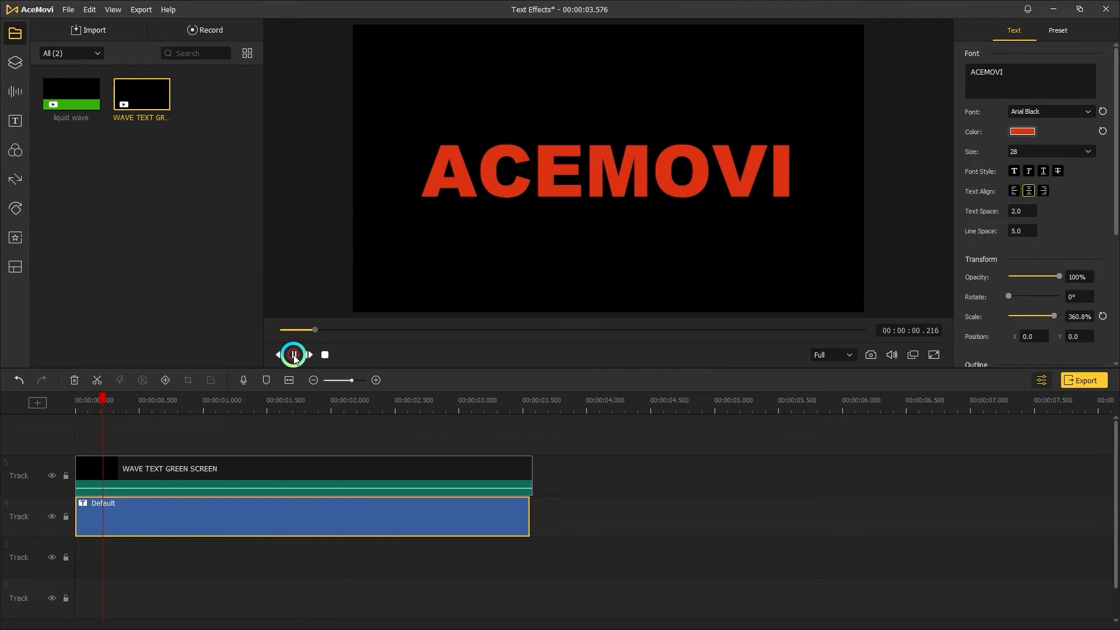
click(293, 355)
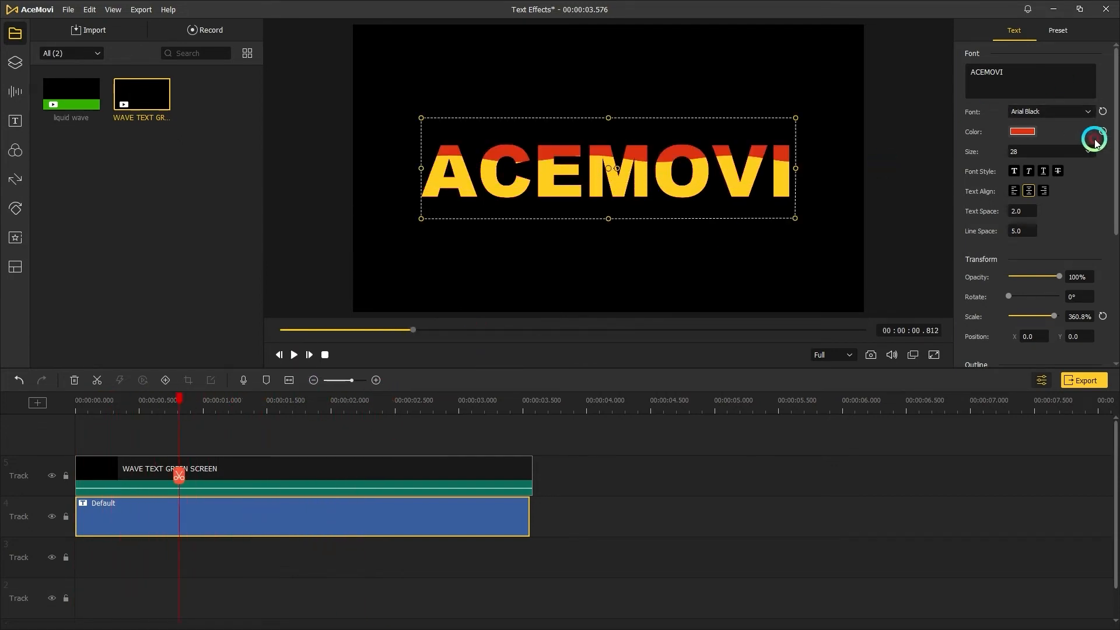
Step: Apply the hollow outline preset Style 2 to the title and preview it
click(1057, 30)
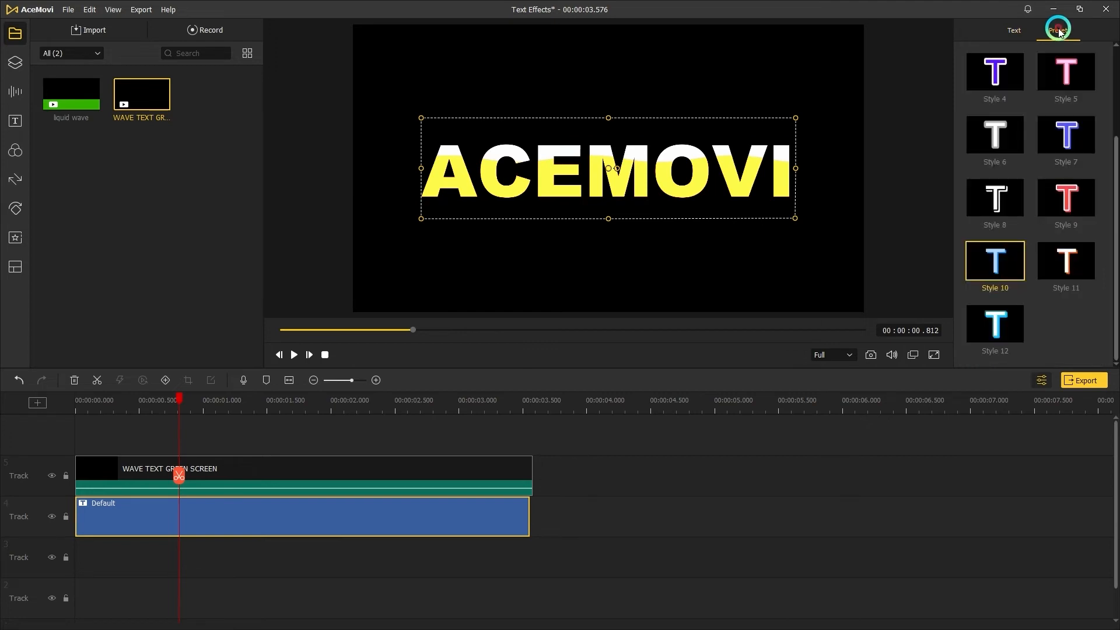
click(994, 136)
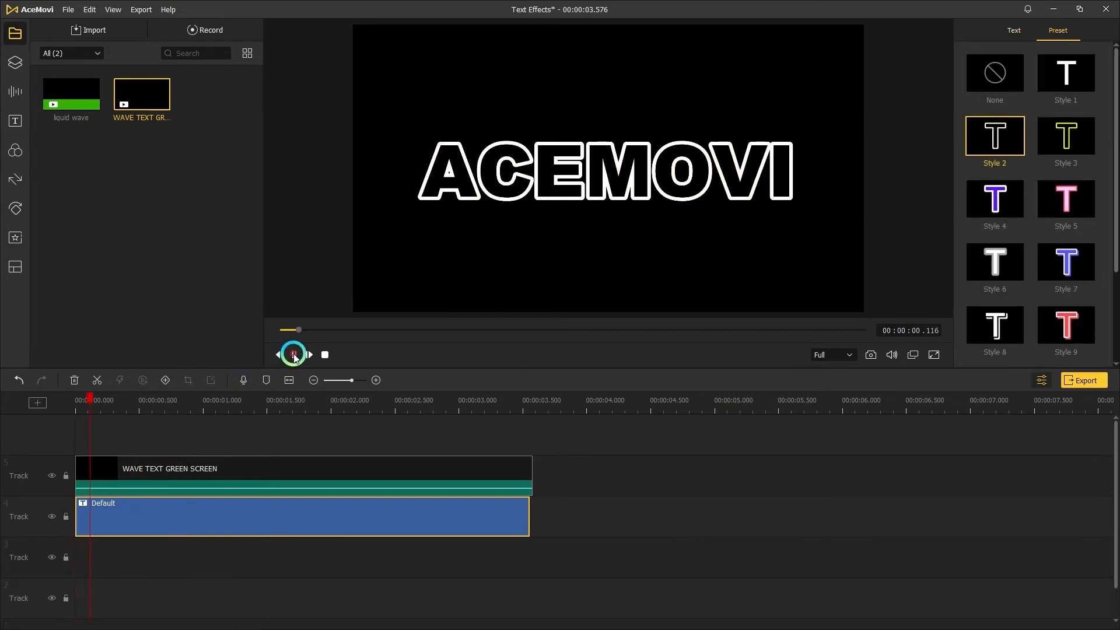
click(293, 355)
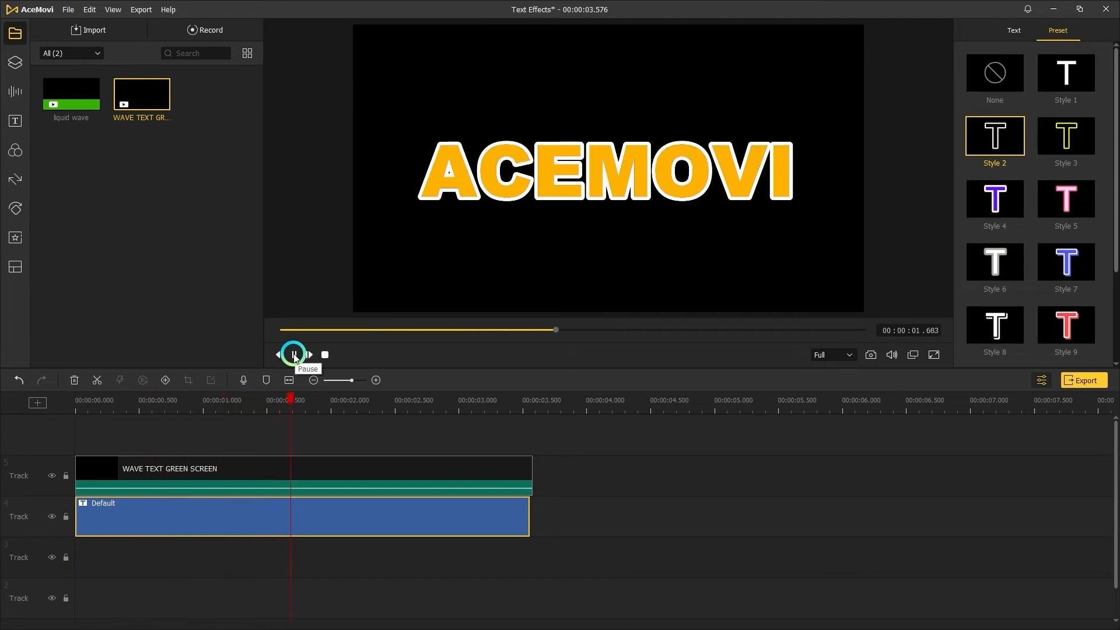
click(293, 355)
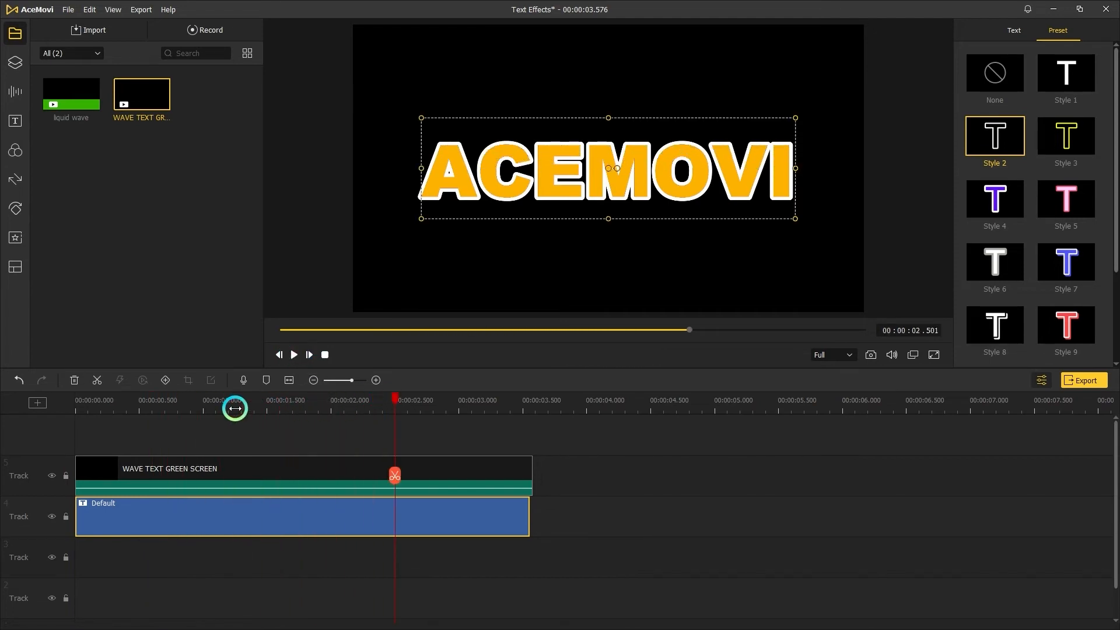
Step: Tweak the wave's Color tone and preview the yellow outlined ACEMOVI title filled by the rising wave
click(1066, 135)
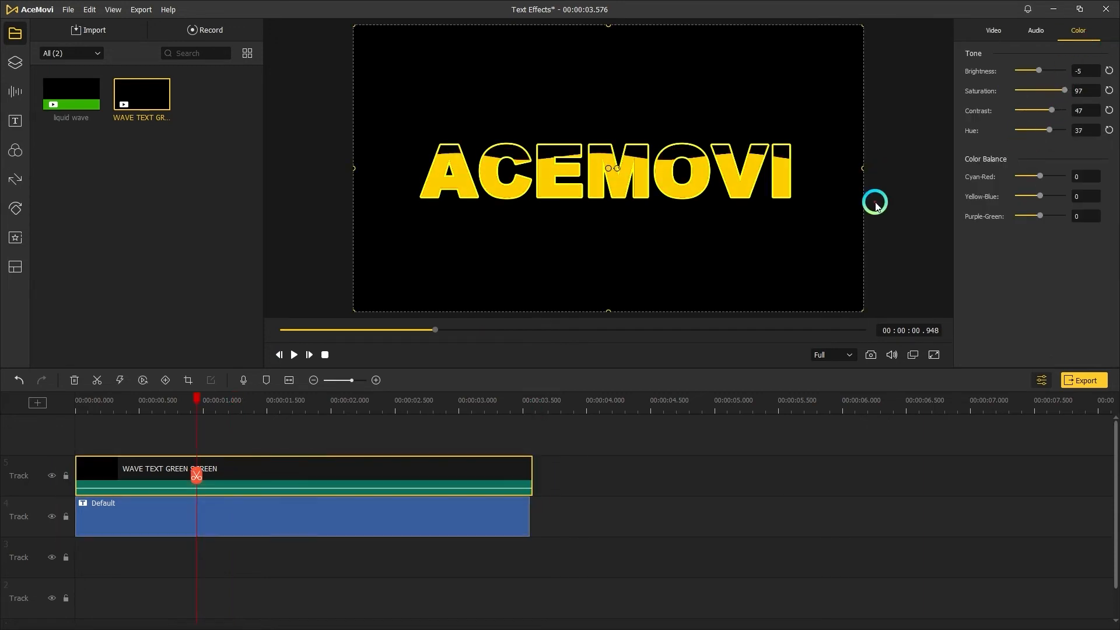
click(295, 355)
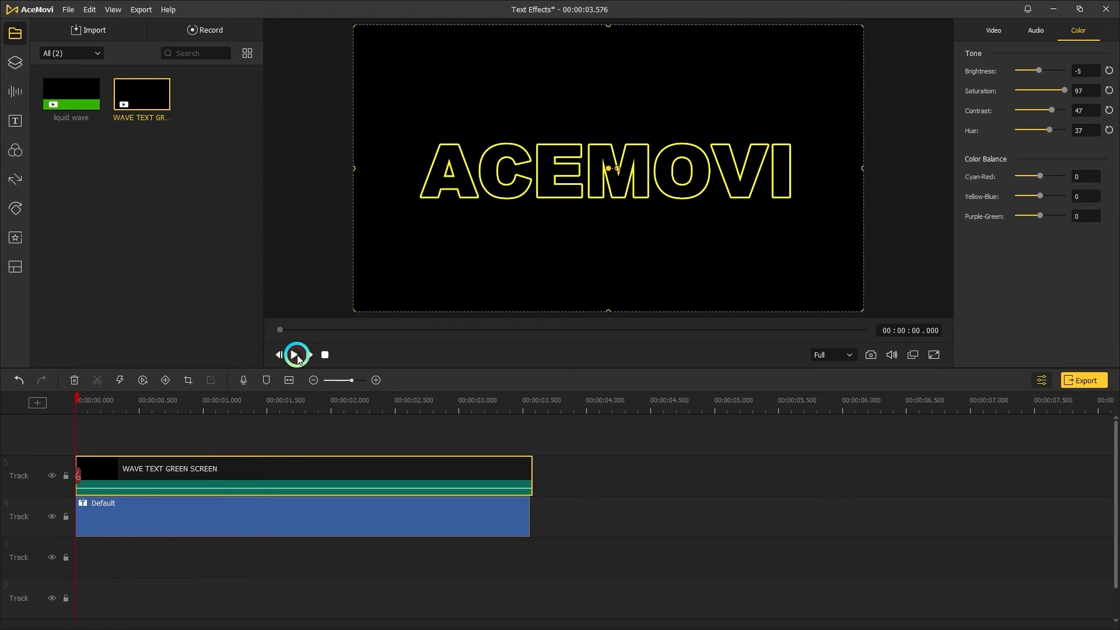
click(294, 355)
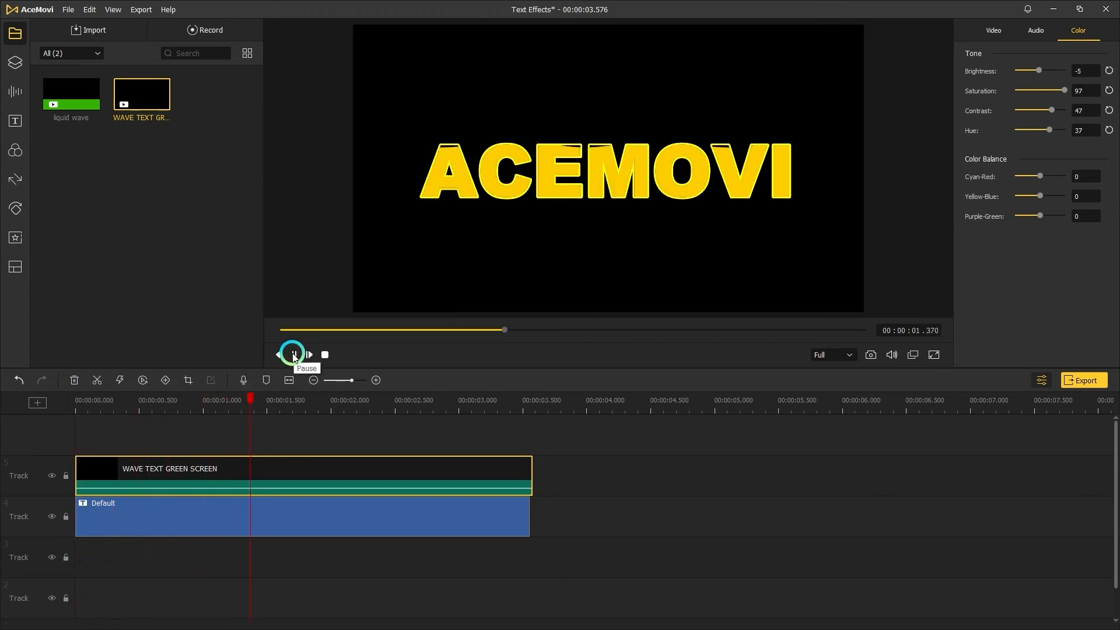
click(994, 289)
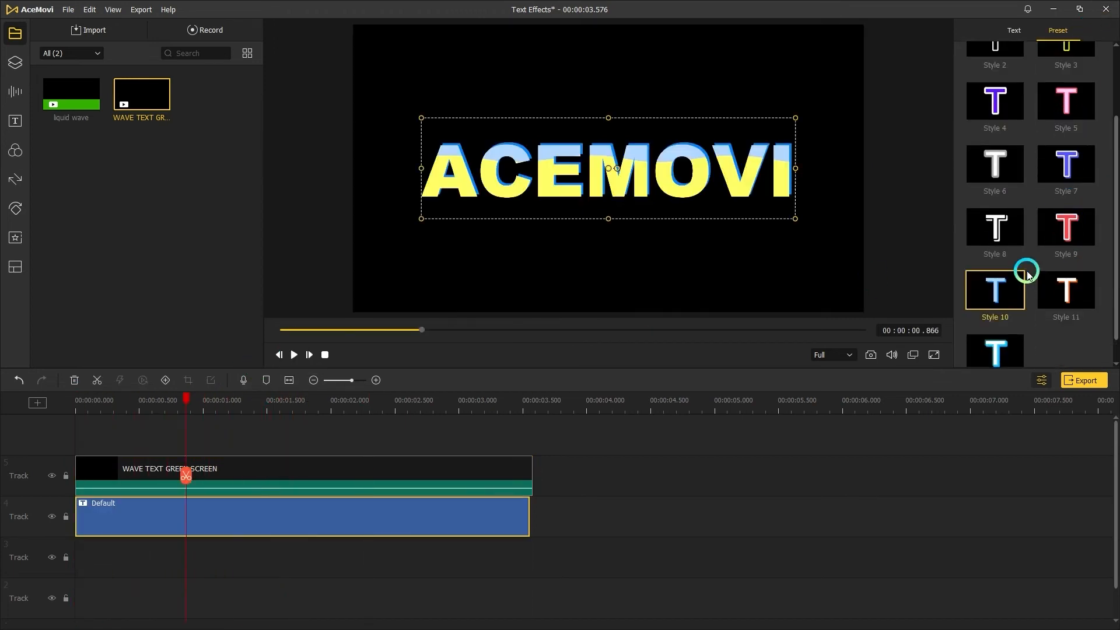
Step: Try preset Style 7 on the title and preview the blue 3D variant
click(1066, 203)
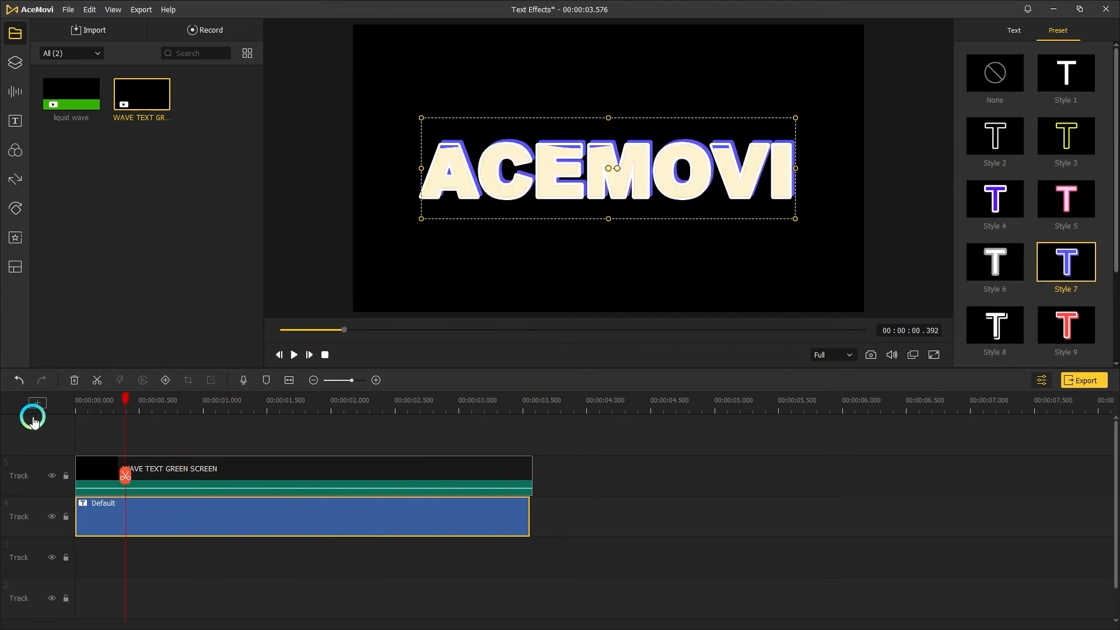
click(294, 355)
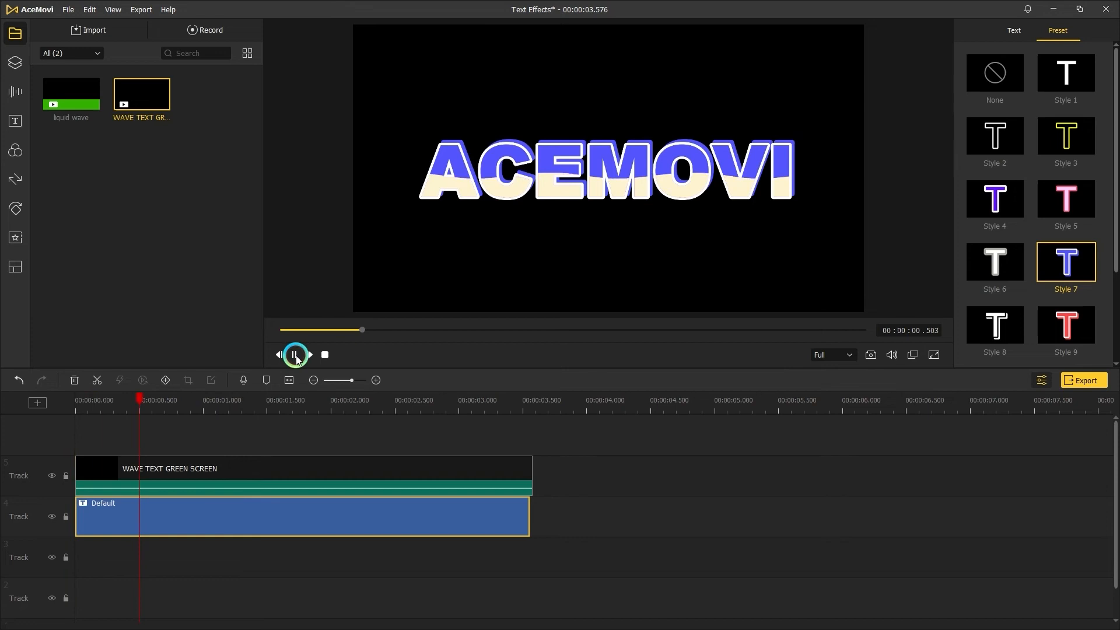
click(294, 355)
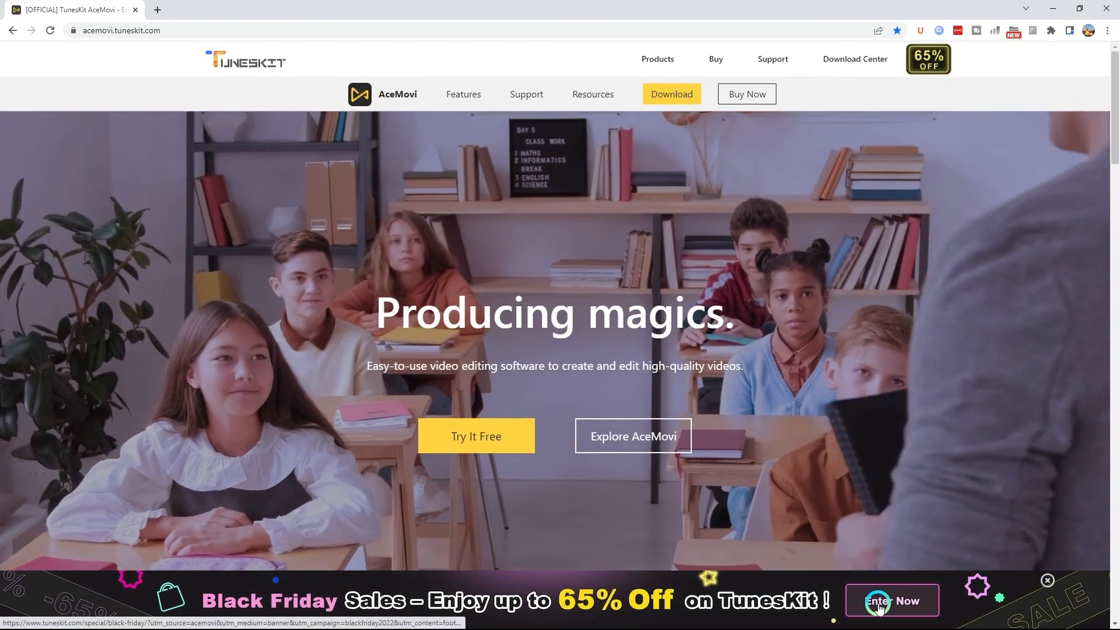
Step: Enter the TunesKit Black Friday promotion and scroll to the 20% Off AceMovi Video Editor deals
click(891, 600)
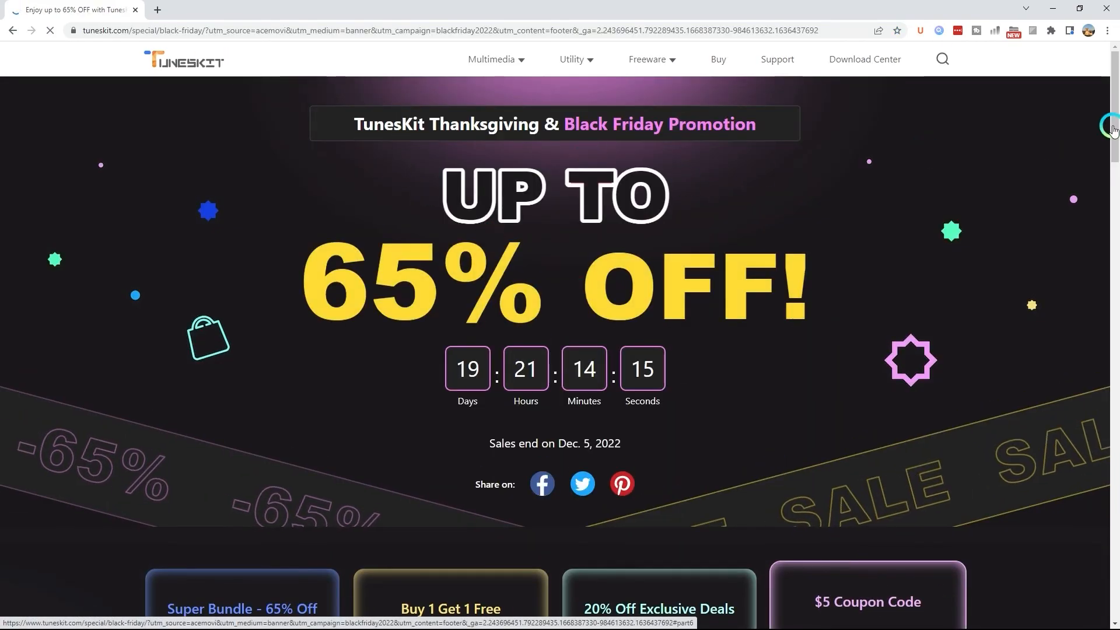
scroll(down, 3)
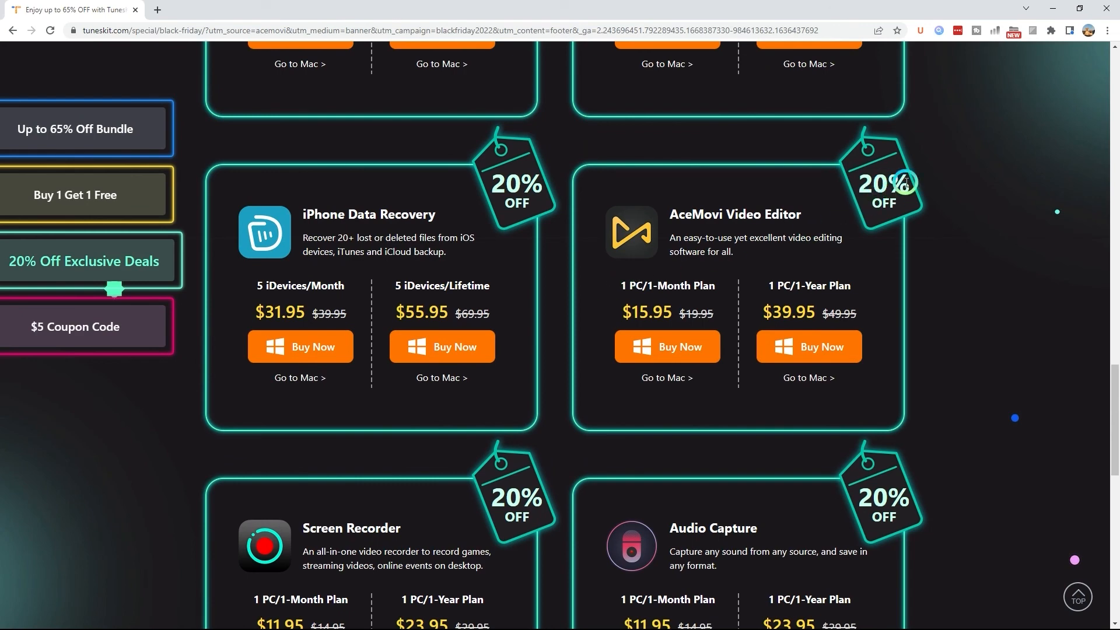
mouse_move(952, 195)
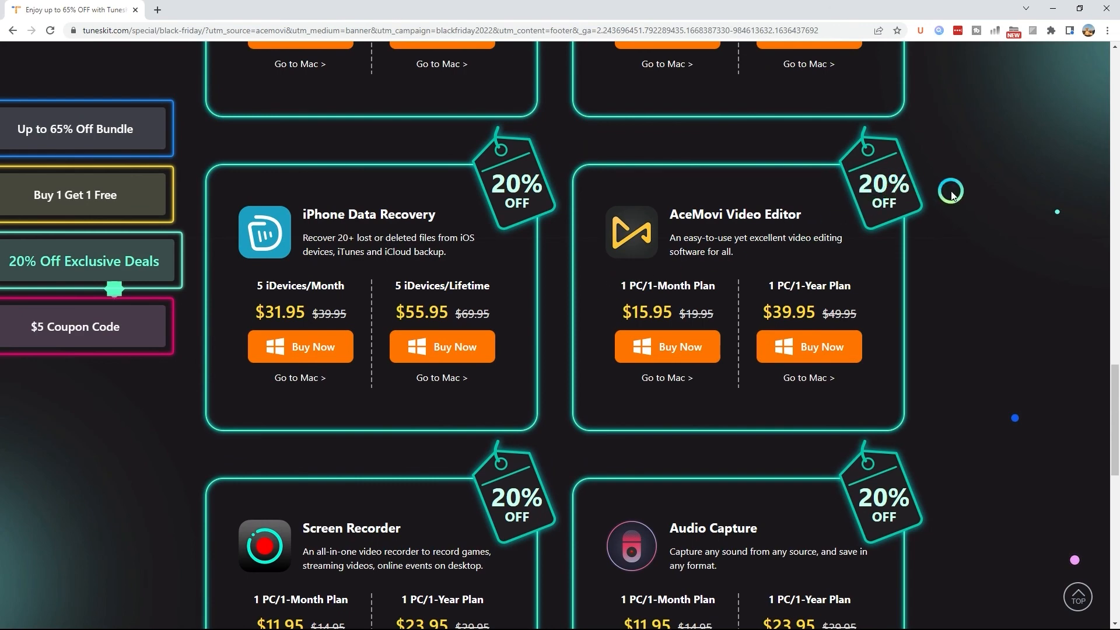